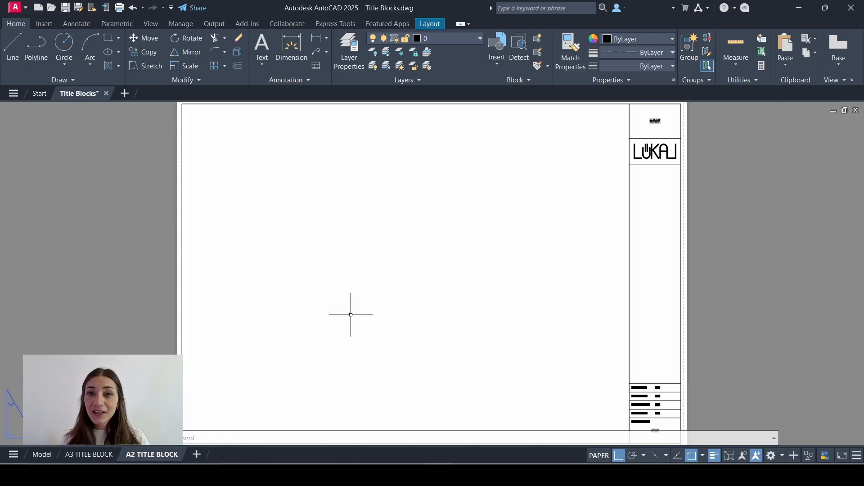
{"action": "mouse_move", "coordinate": [63, 106]}
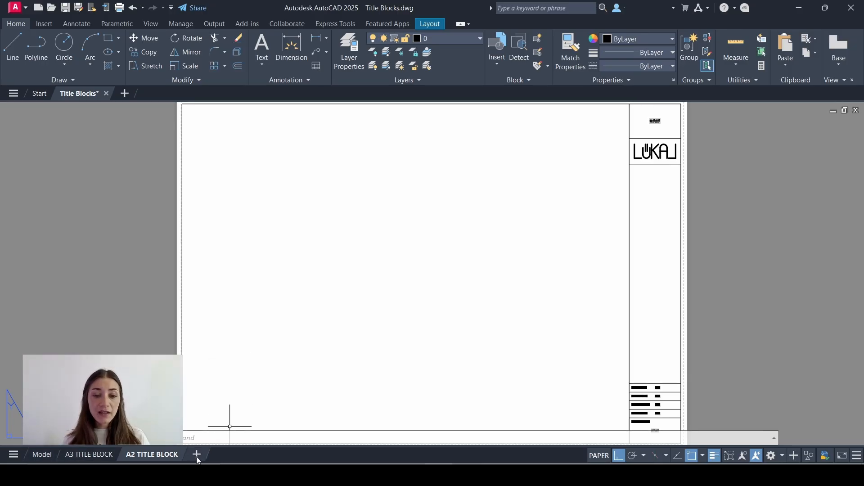
Create a new layout tab and rename it to A3 COVER SHEET.
{"action": "left_click", "coordinate": [196, 454]}
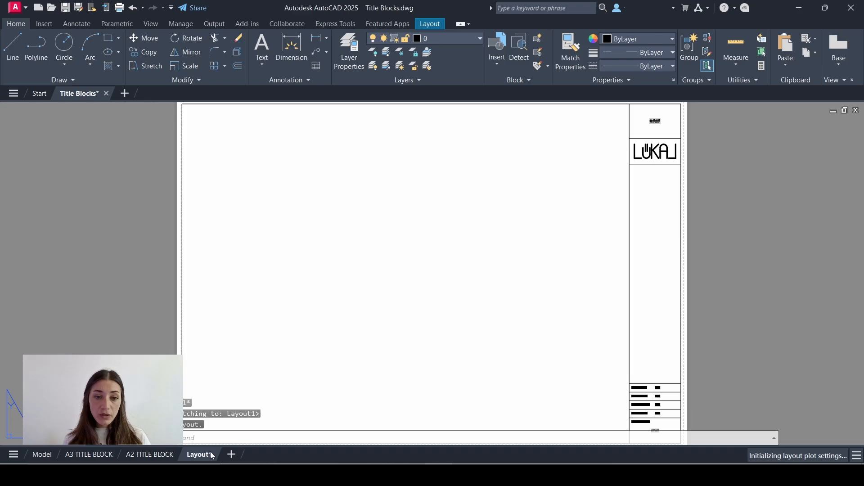
{"action": "left_click", "coordinate": [199, 454]}
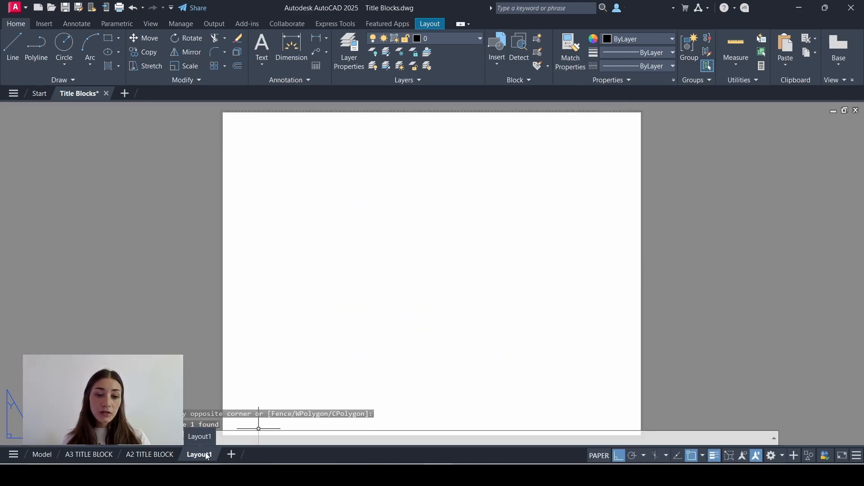
{"action": "left_click", "coordinate": [198, 454]}
{"action": "type", "text": "A3 COVER SHEET"}
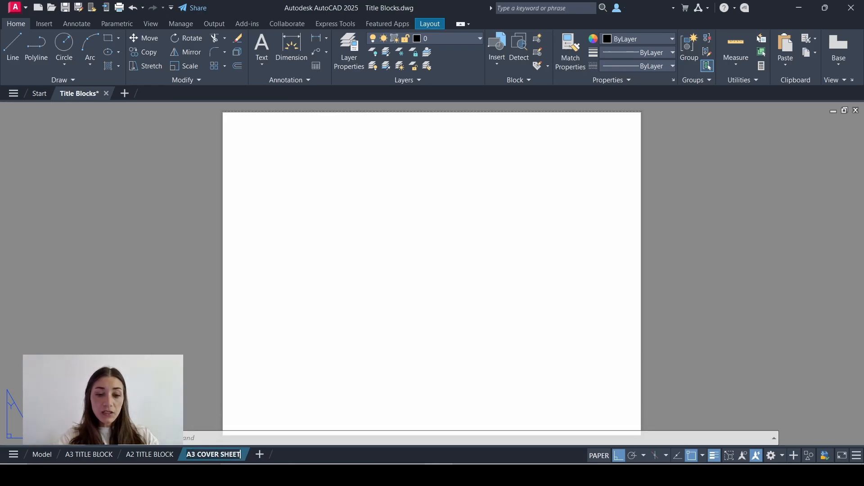
In Page Setup, choose DWG To PDF.pc3 as plotter and ISO expand A3 paper size.
{"action": "right_click", "coordinate": [213, 454]}
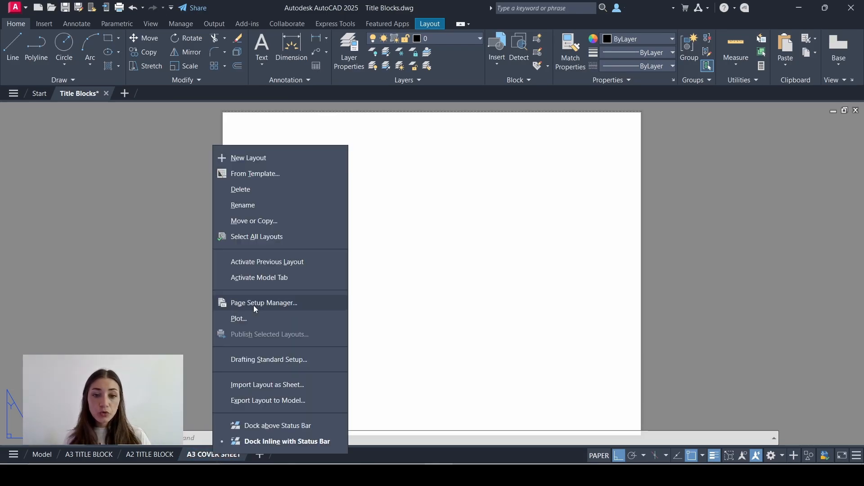
{"action": "left_click", "coordinate": [263, 303]}
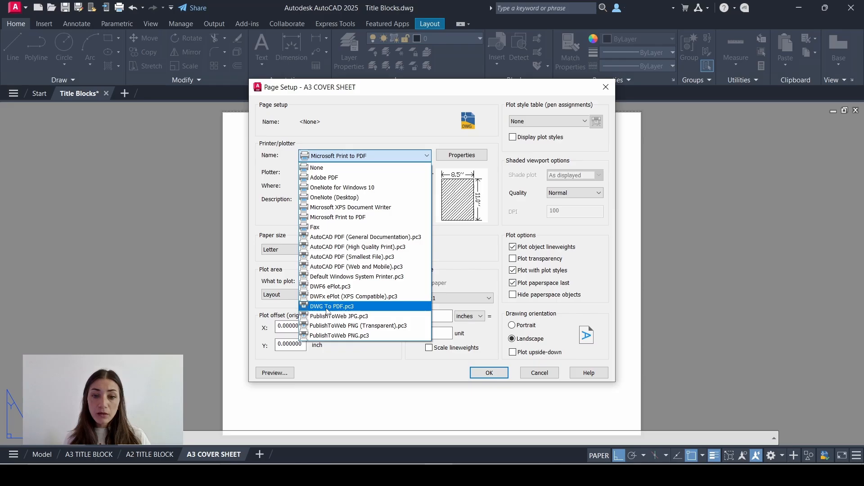
{"action": "left_click", "coordinate": [331, 306]}
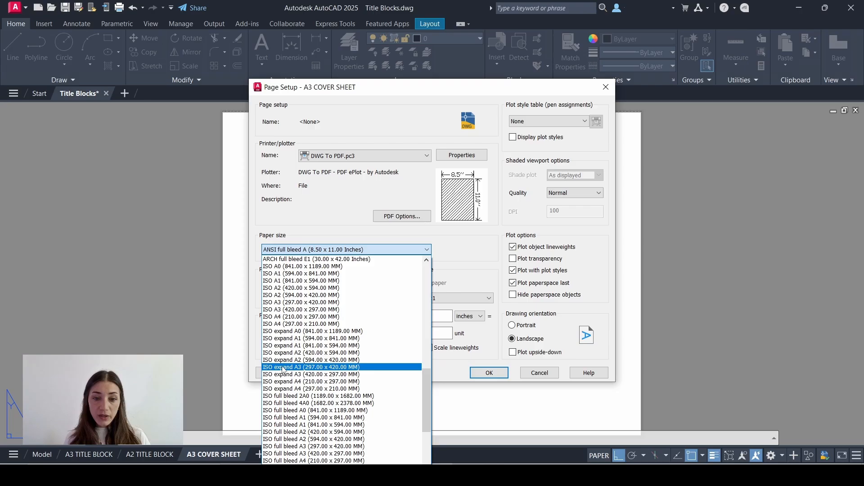
{"action": "left_click", "coordinate": [312, 374]}
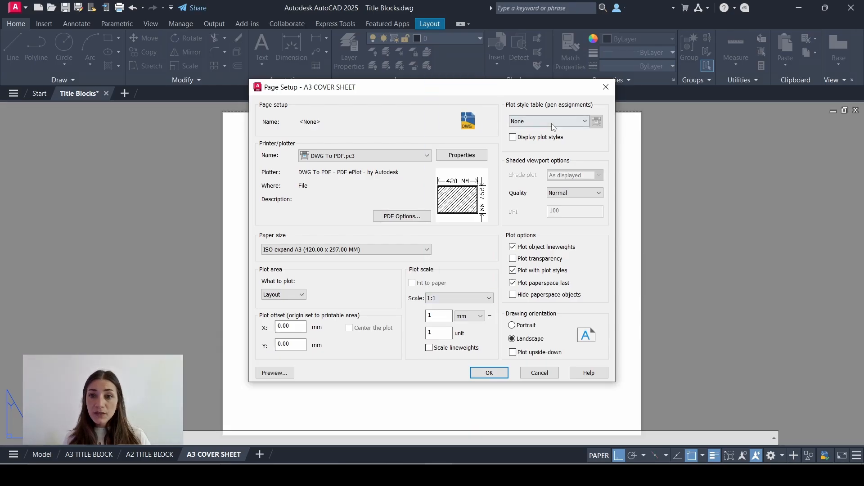
Apply the Lukai Plot Style 02.ctb table with plot styles displayed and confirm the setup.
{"action": "left_click", "coordinate": [547, 121]}
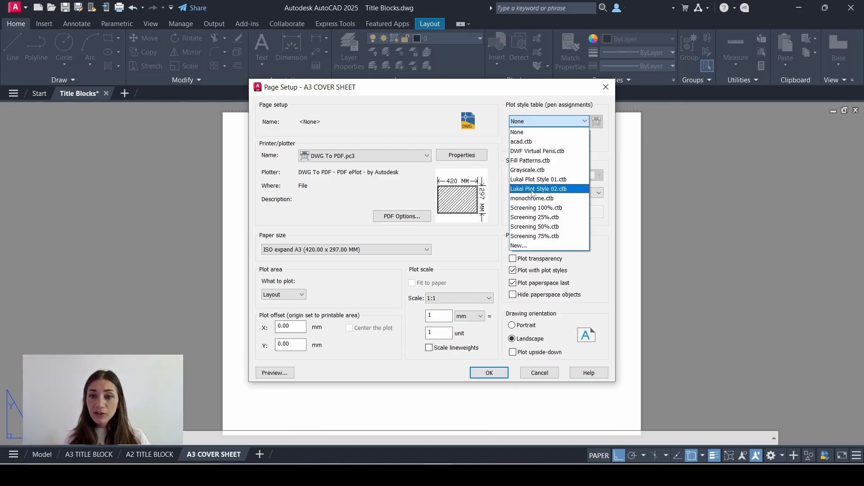
{"action": "left_click", "coordinate": [539, 188]}
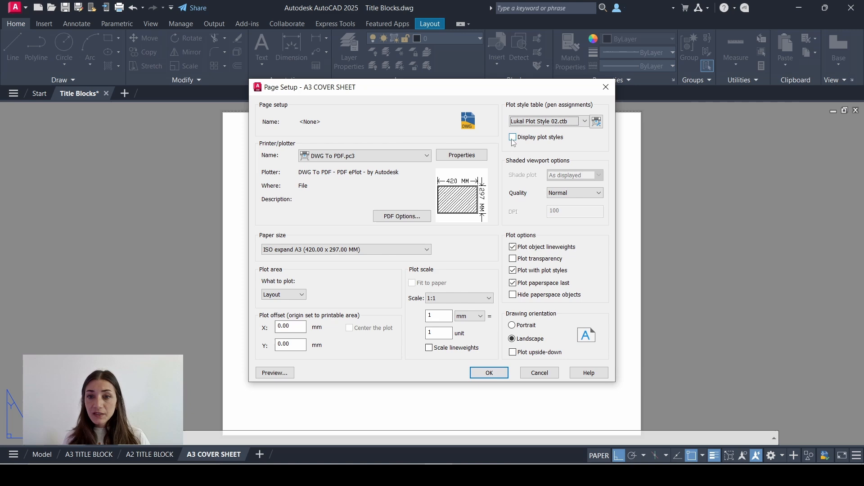
{"action": "left_click", "coordinate": [512, 137]}
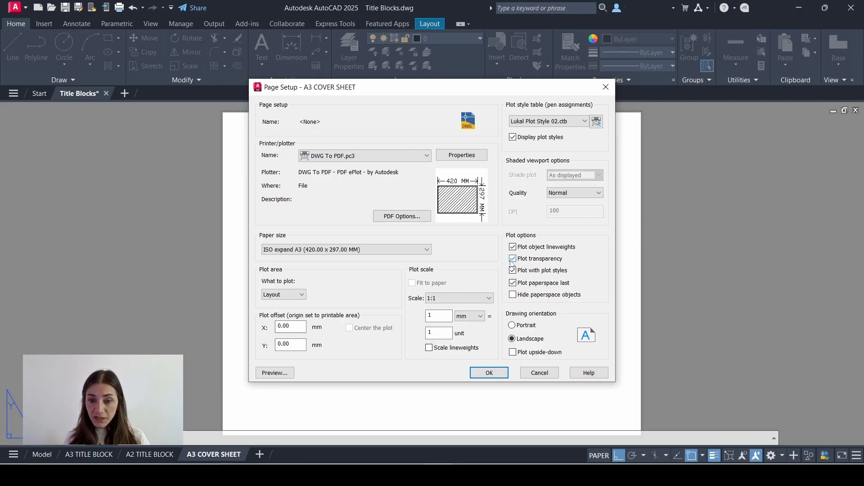
{"action": "mouse_move", "coordinate": [527, 299]}
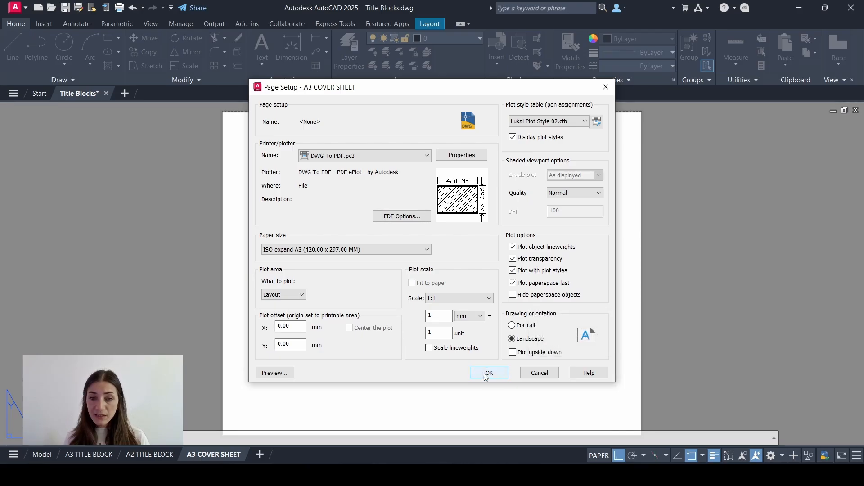
{"action": "left_click", "coordinate": [488, 372]}
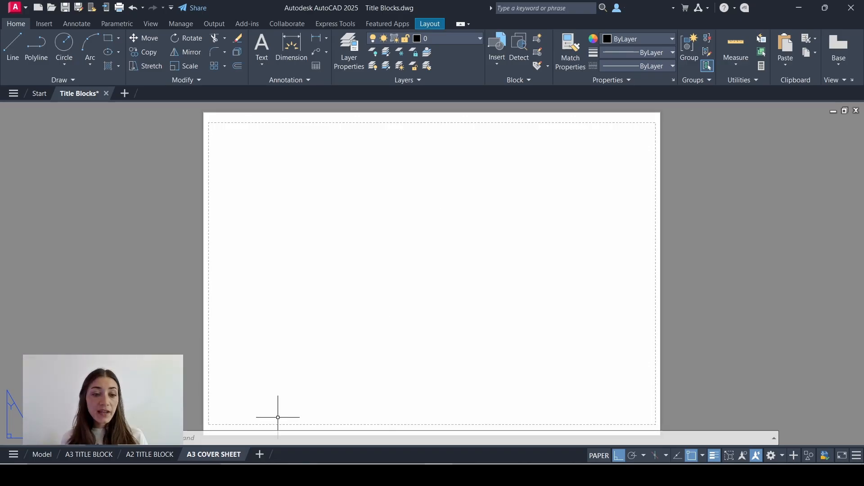
Copy the logo from the A3 TITLE BLOCK layout for the cover sheet.
{"action": "left_click", "coordinate": [90, 454]}
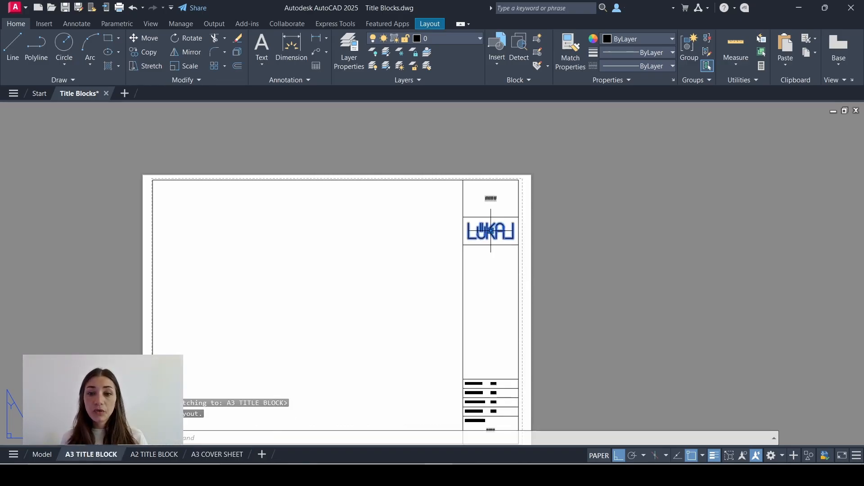
{"action": "left_click", "coordinate": [216, 454]}
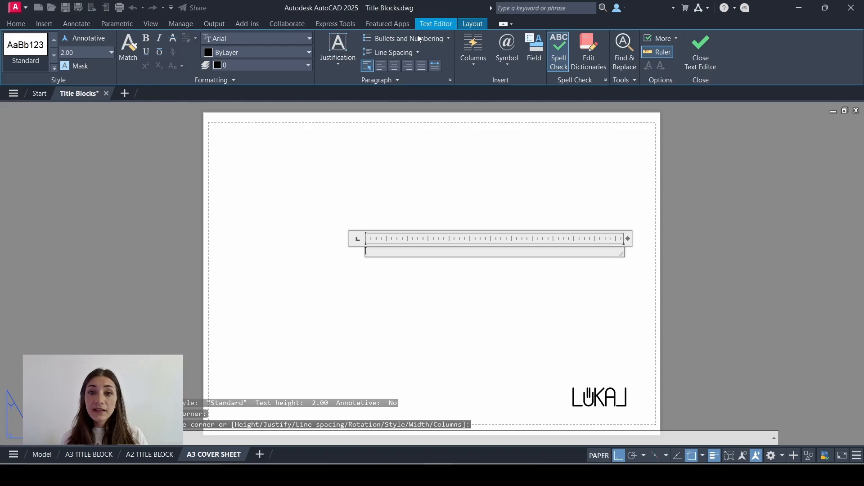
Insert a SheetSet CurrentSheetSetProjectName field into the text.
{"action": "left_click", "coordinate": [533, 44]}
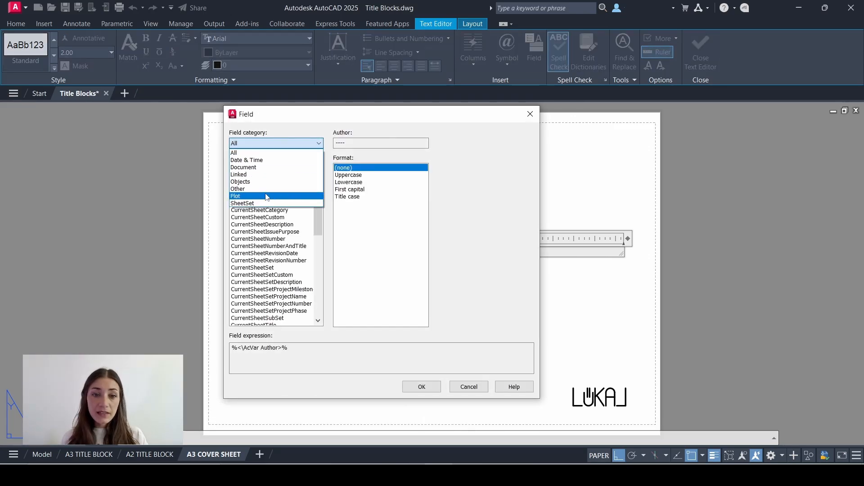
{"action": "left_click", "coordinate": [241, 203]}
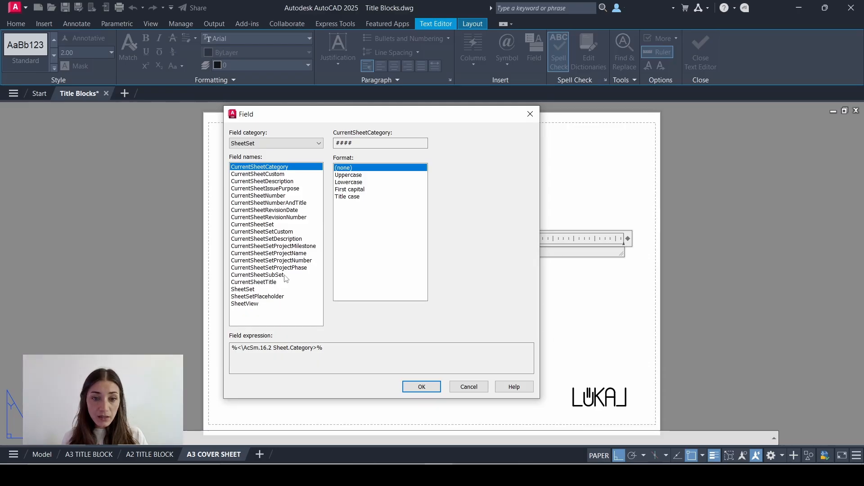
{"action": "left_click", "coordinate": [269, 253]}
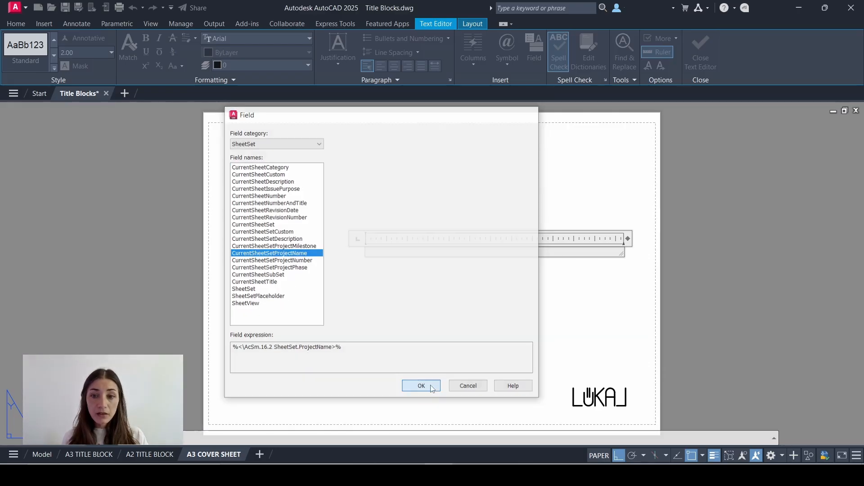
{"action": "left_click", "coordinate": [421, 385]}
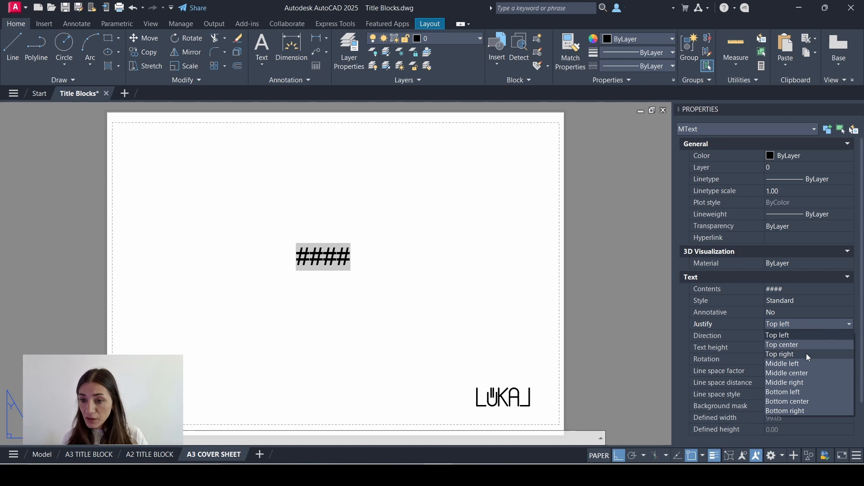
Change the project name text's justification and start a new text box near the top.
{"action": "left_click", "coordinate": [405, 210]}
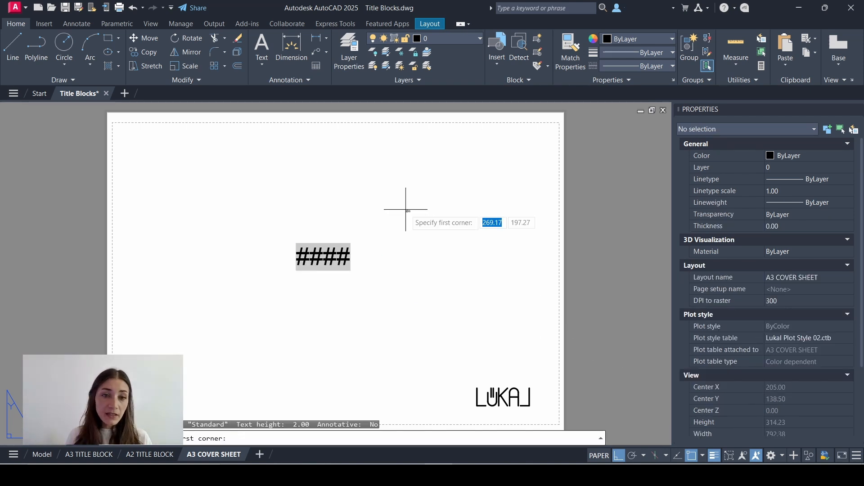
{"action": "left_click", "coordinate": [405, 211]}
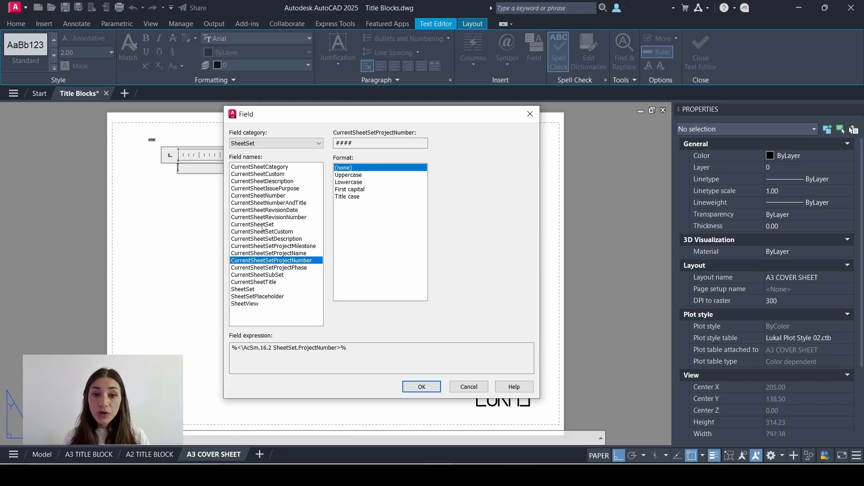
Insert a CurrentSheetSetCustom field using custom property name Rev.
{"action": "left_click", "coordinate": [262, 231]}
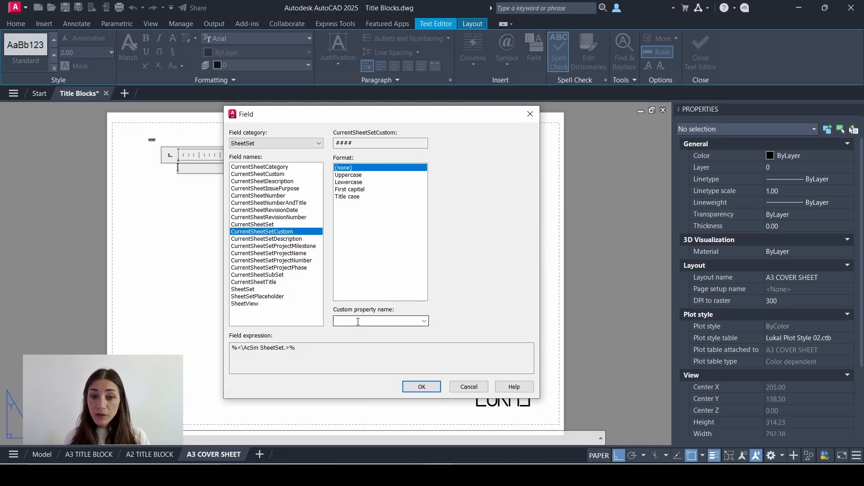
{"action": "type", "text": "r"}
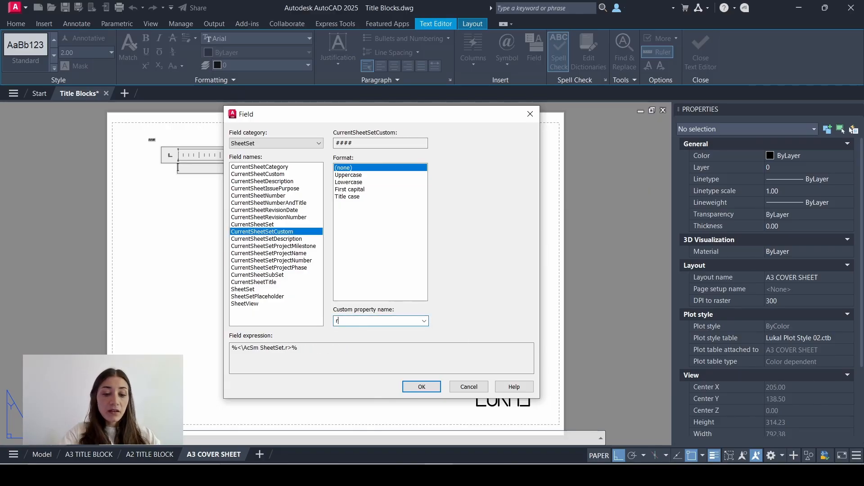
{"action": "left_click", "coordinate": [421, 387]}
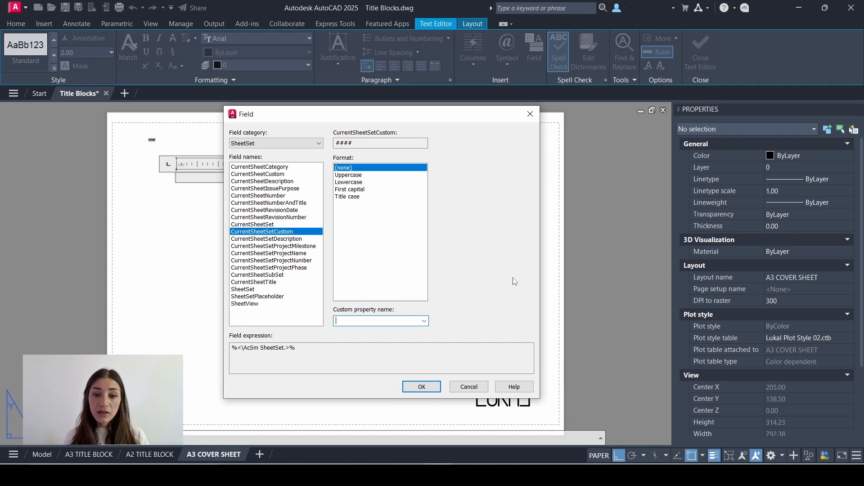
{"action": "type", "text": "Rev"}
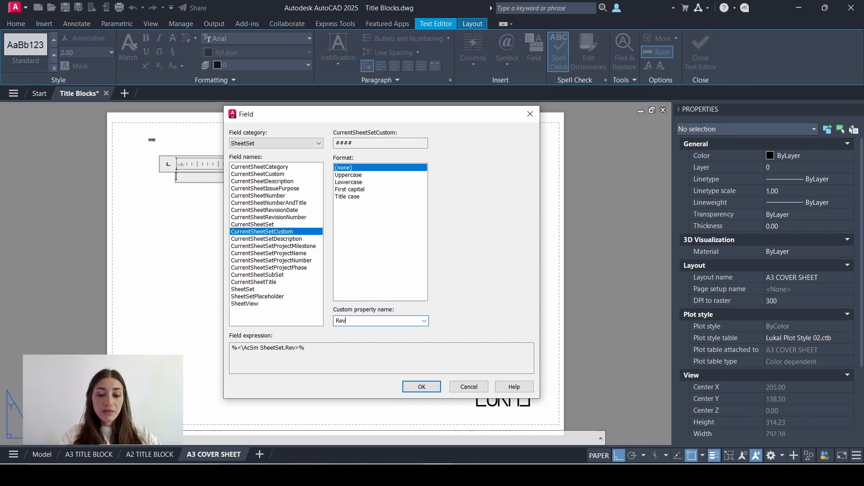
{"action": "left_click", "coordinate": [422, 386]}
{"action": "type", "text": "mte"}
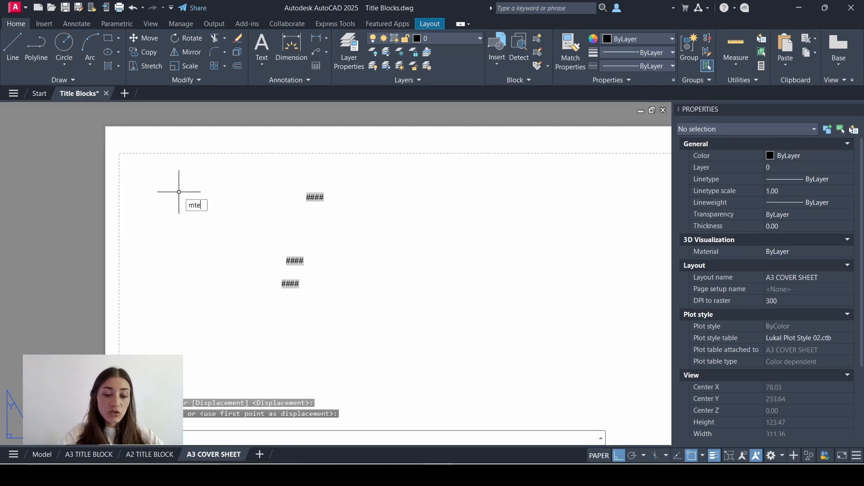
Label the fields PROJECT and set the three placeholders' text height to 6.00.
{"action": "type", "text": "PROJECT NUMBER:"}
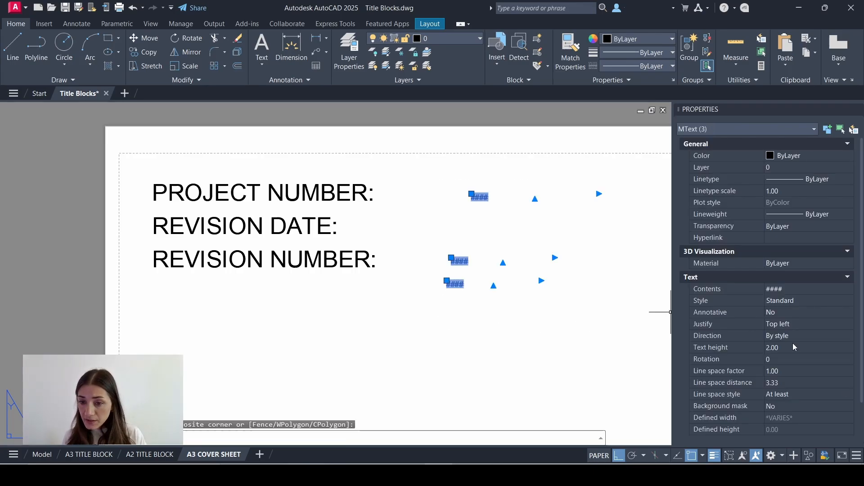
{"action": "left_click", "coordinate": [804, 347]}
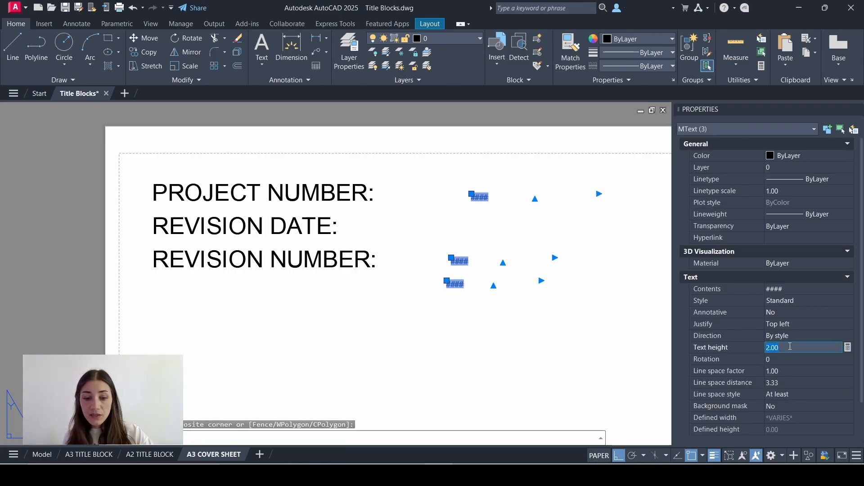
{"action": "type", "text": "6.00"}
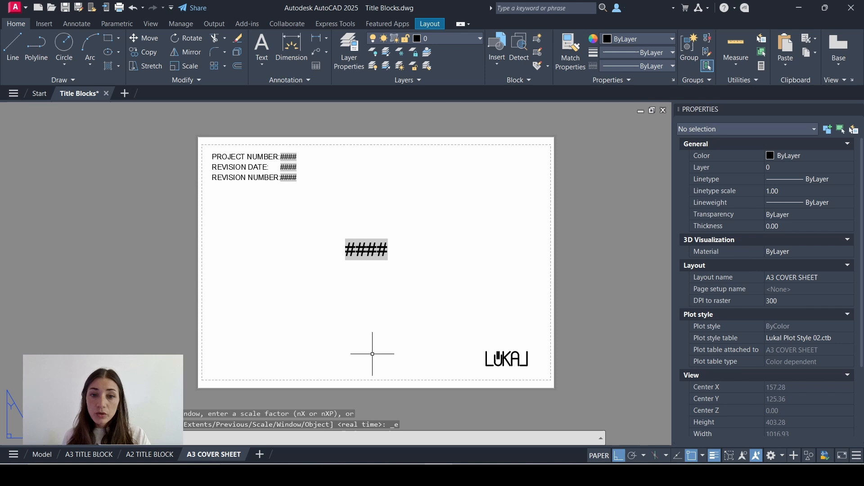
{"action": "mouse_move", "coordinate": [348, 187]}
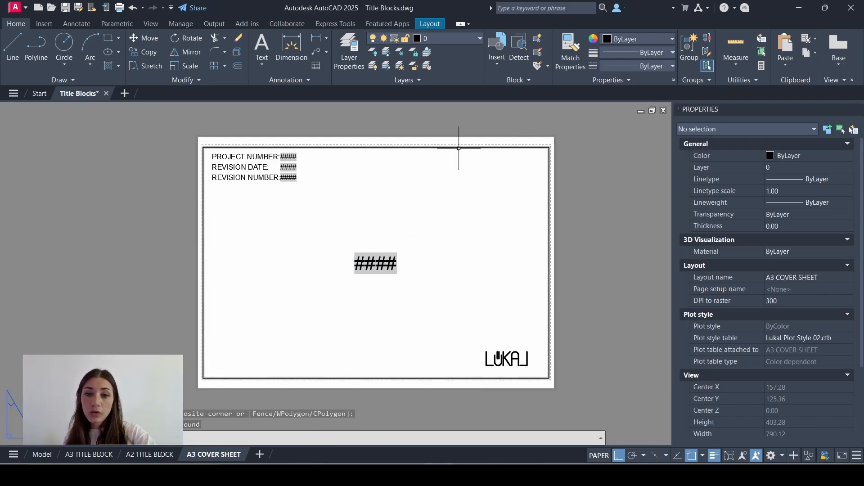
{"action": "mouse_move", "coordinate": [238, 205]}
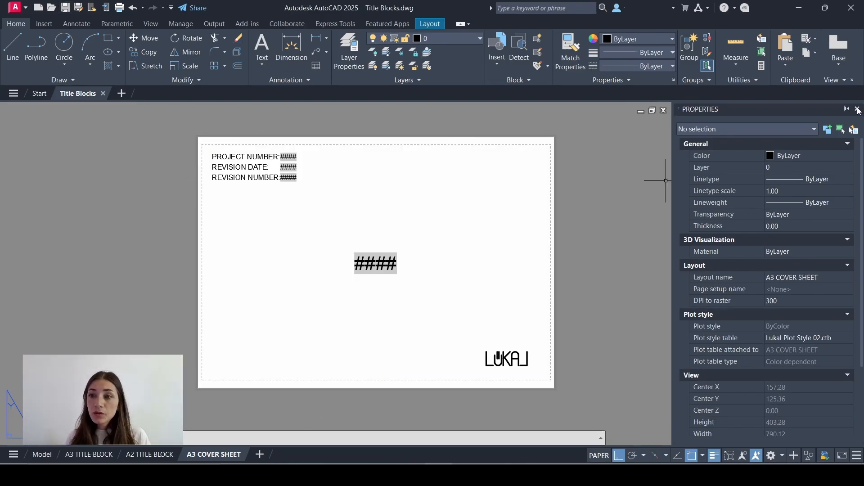
Open the Sheet Set Manager with the SSM command.
{"action": "type", "text": "SSM"}
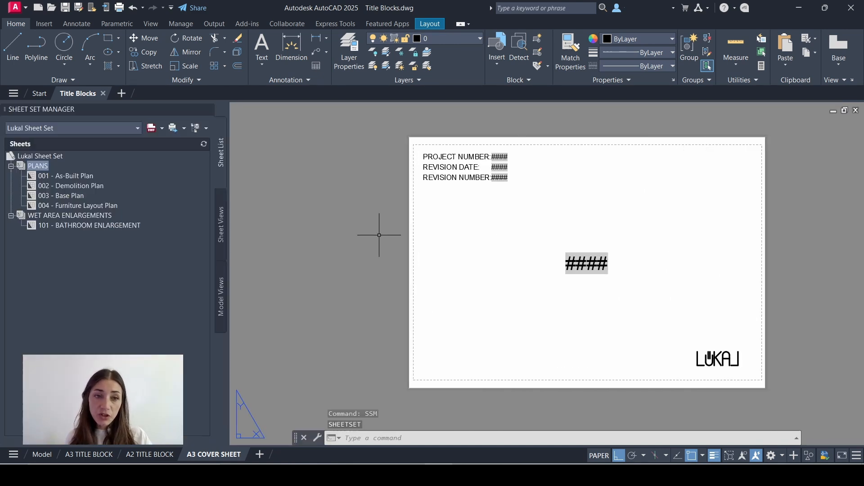
Create a new subset named GENERAL in the Lukai Sheet Set.
{"action": "right_click", "coordinate": [39, 156]}
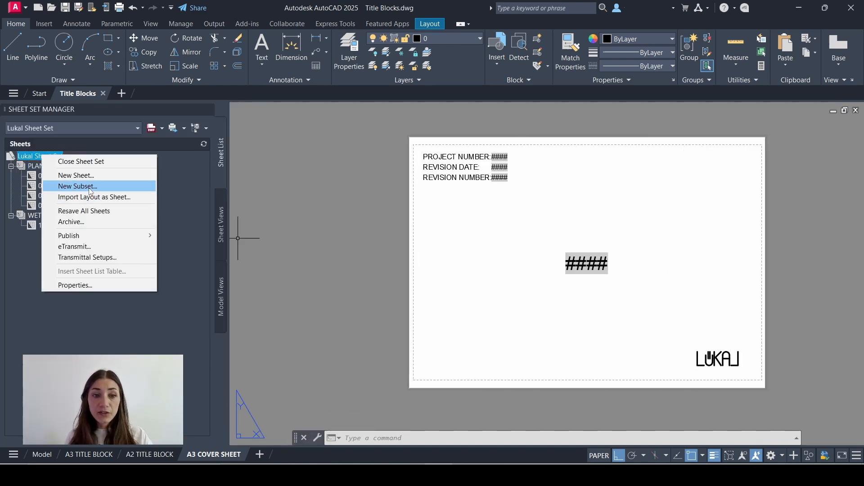
{"action": "left_click", "coordinate": [77, 186]}
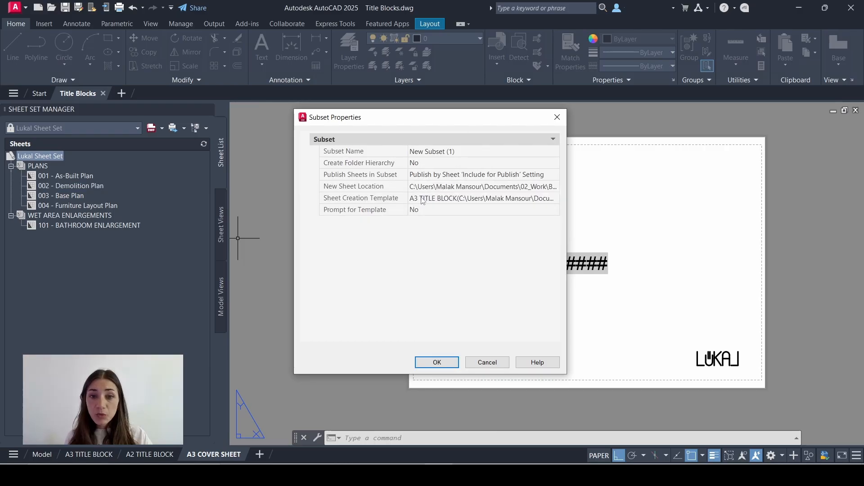
{"action": "type", "text": "G"}
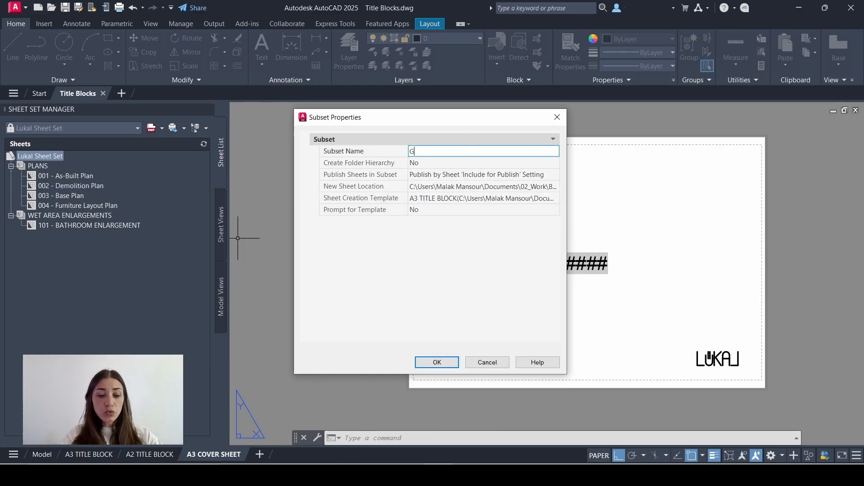
{"action": "type", "text": "ENERAL"}
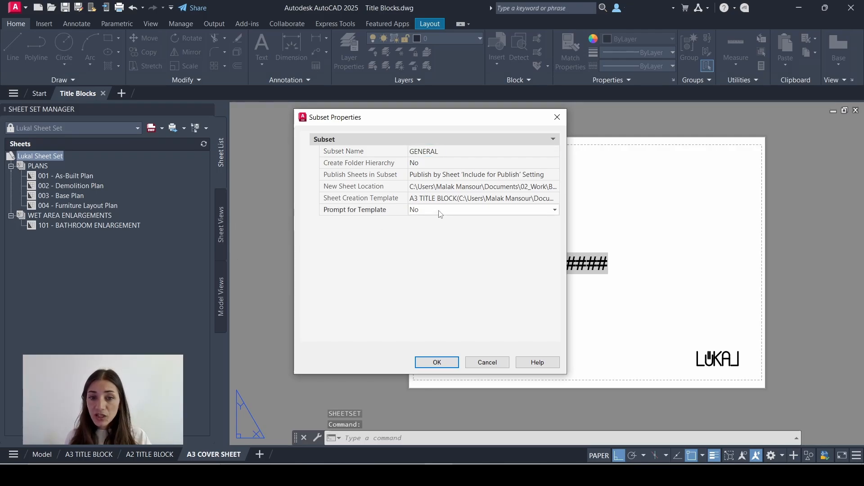
{"action": "left_click", "coordinate": [436, 362]}
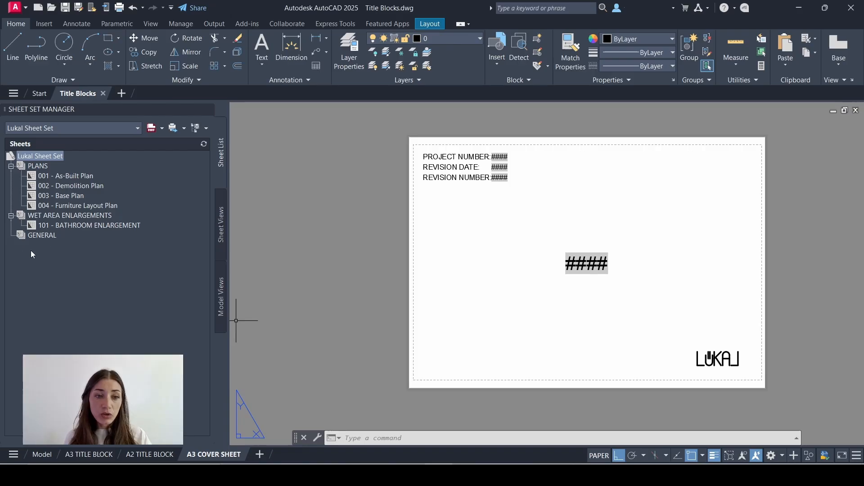
Start a new sheet in GENERAL using the A3 COVER SHEET layout from Title Blocks.dwg as template.
{"action": "left_click", "coordinate": [41, 235]}
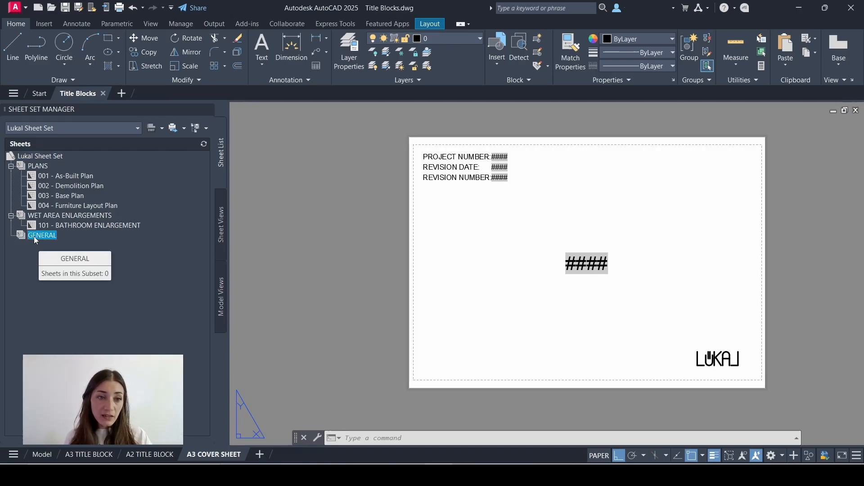
{"action": "right_click", "coordinate": [42, 235]}
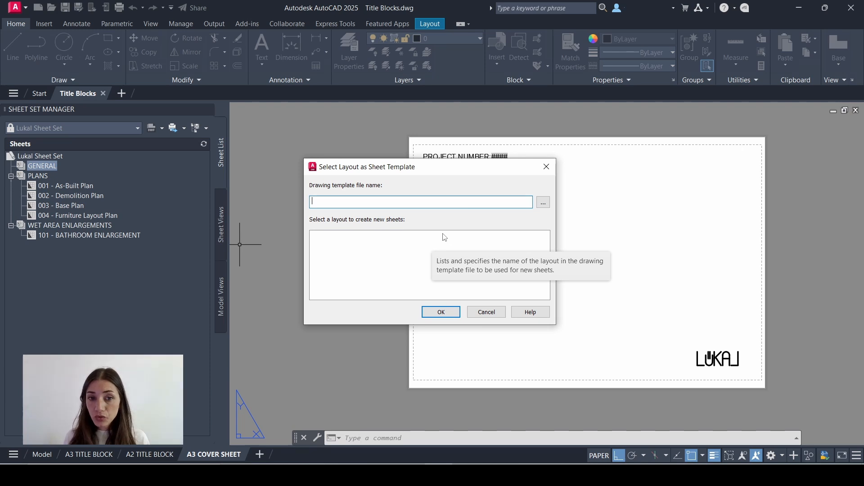
{"action": "left_click", "coordinate": [542, 202]}
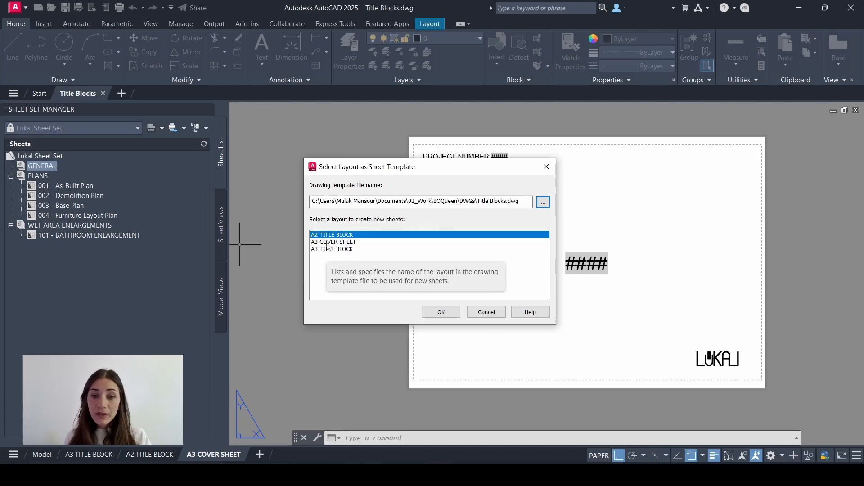
{"action": "left_click", "coordinate": [441, 311]}
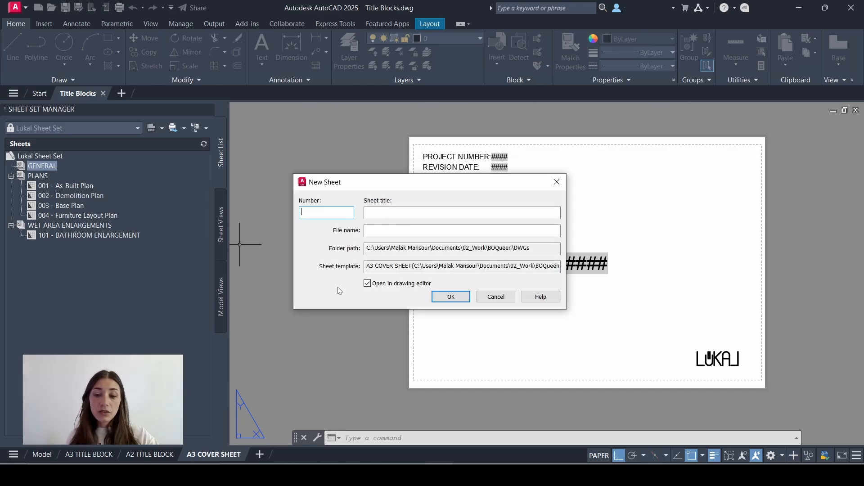
Enter sheet number 000 and title COVER SHEET, then confirm the New Sheet dialog.
{"action": "type", "text": "000"}
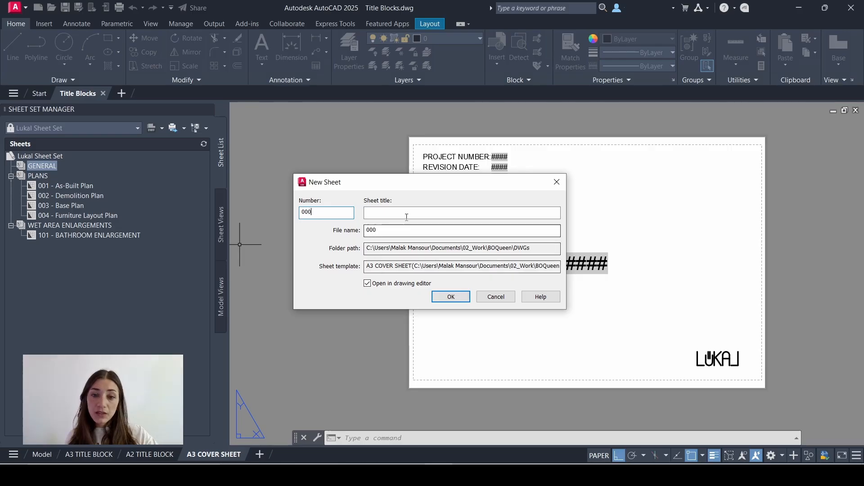
{"action": "type", "text": "COVER"}
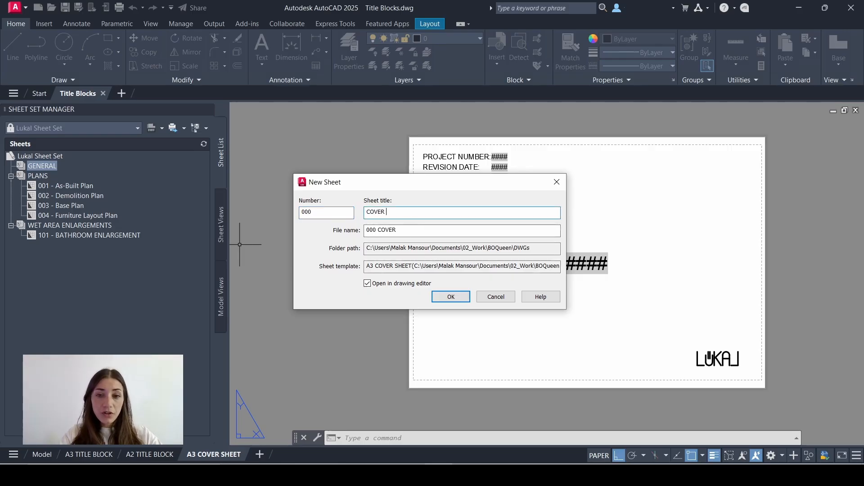
{"action": "type", "text": "SHEET"}
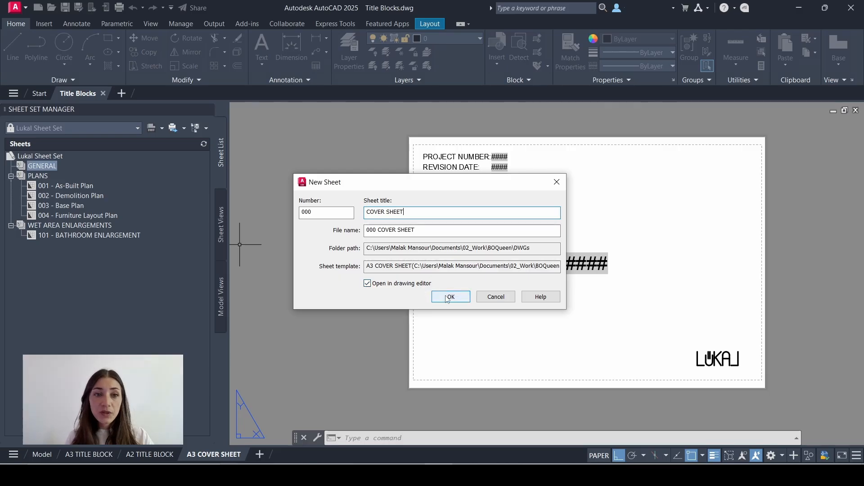
{"action": "left_click", "coordinate": [450, 296]}
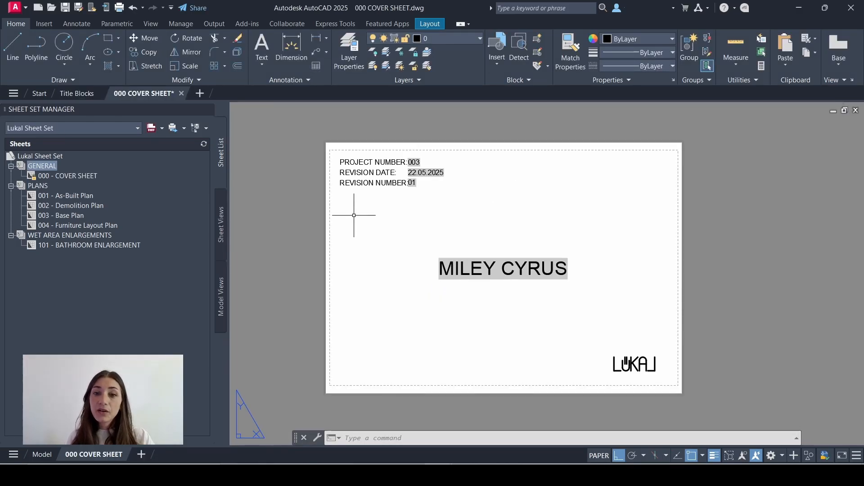
{"action": "mouse_move", "coordinate": [594, 205]}
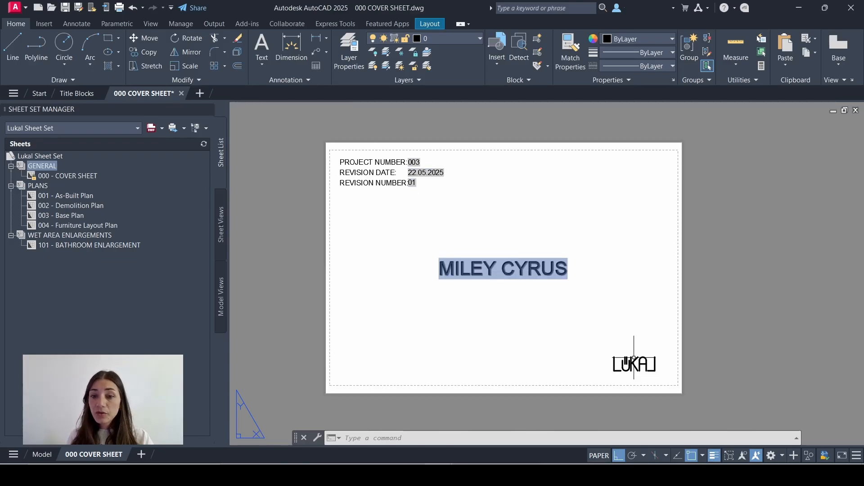
View the opened cover sheet with its project number, revision and name fields populated.
{"action": "left_click", "coordinate": [425, 172]}
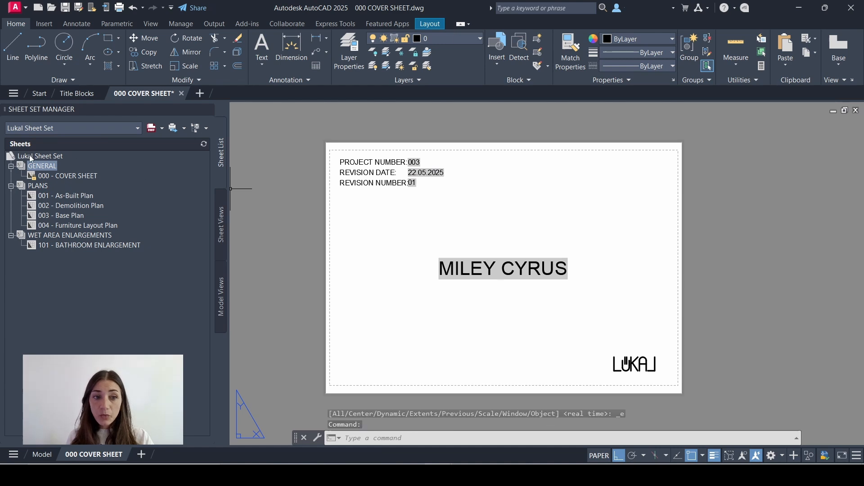
Set the Lukai Sheet Set's custom Revision Date property to 22.07.2025 and apply it.
{"action": "right_click", "coordinate": [40, 156]}
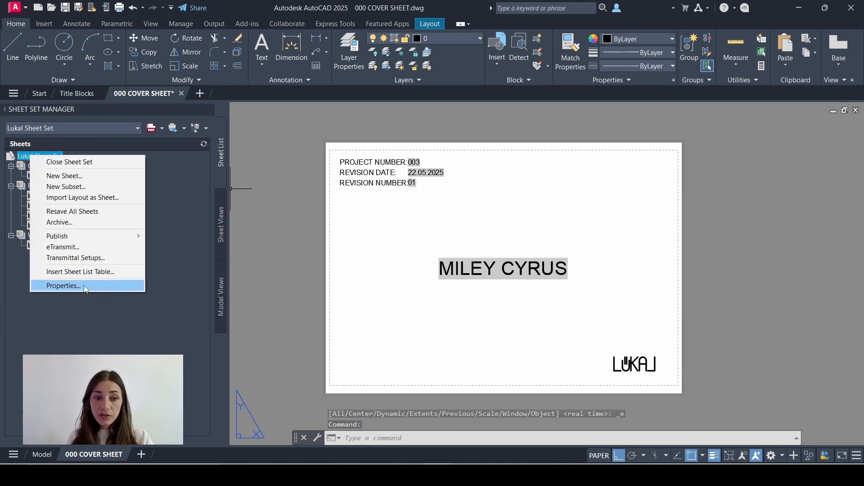
{"action": "left_click", "coordinate": [64, 285]}
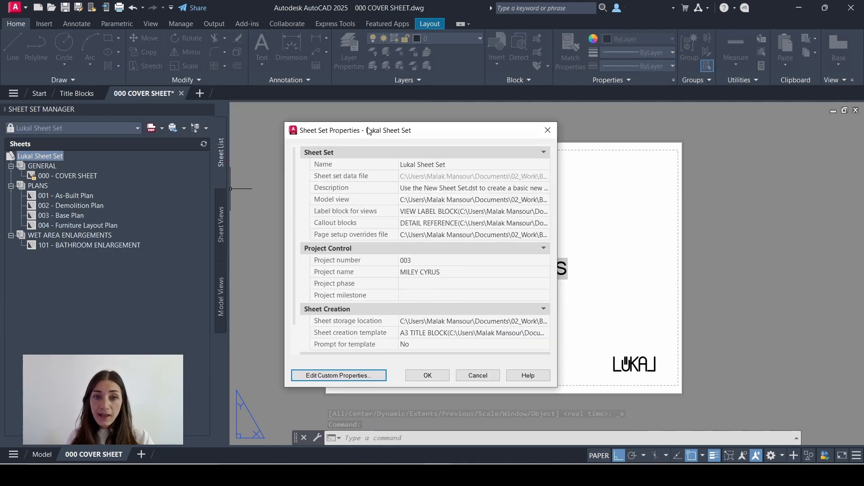
{"action": "left_click", "coordinate": [338, 375]}
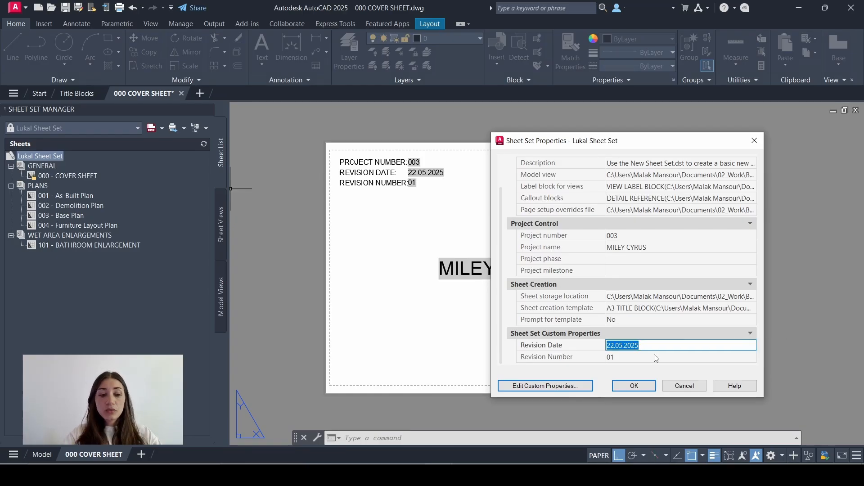
{"action": "type", "text": "22.07"}
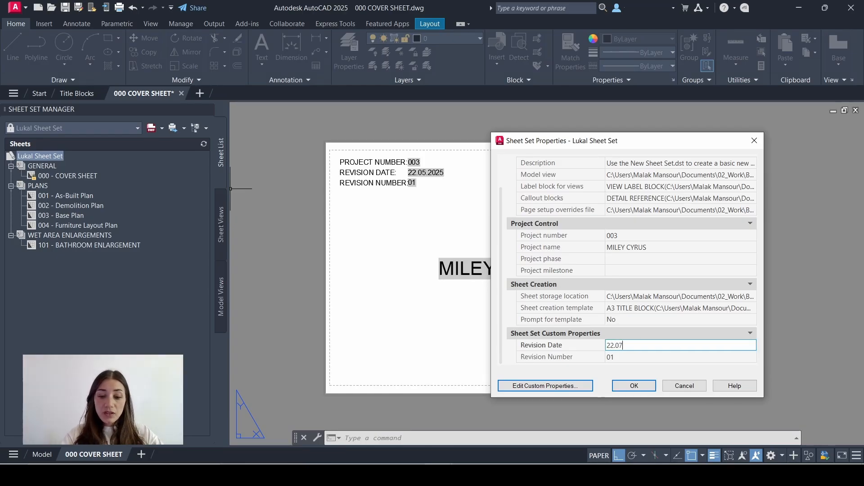
{"action": "type", "text": ".2025"}
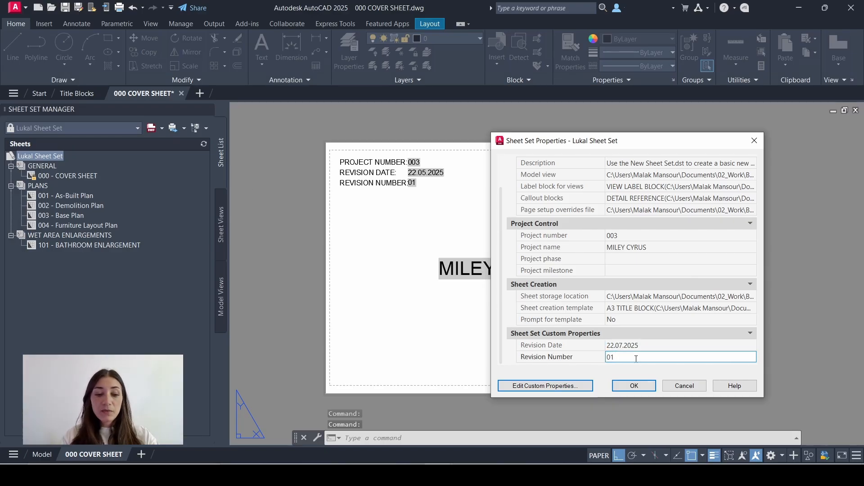
{"action": "left_click", "coordinate": [633, 385]}
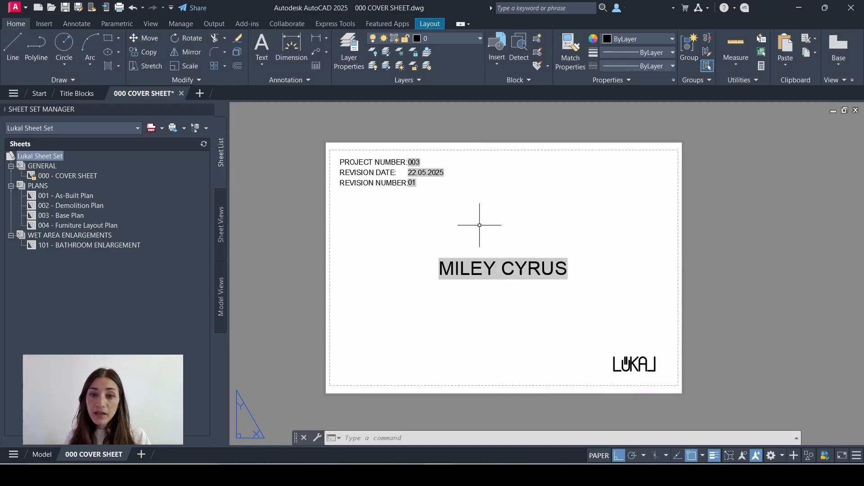